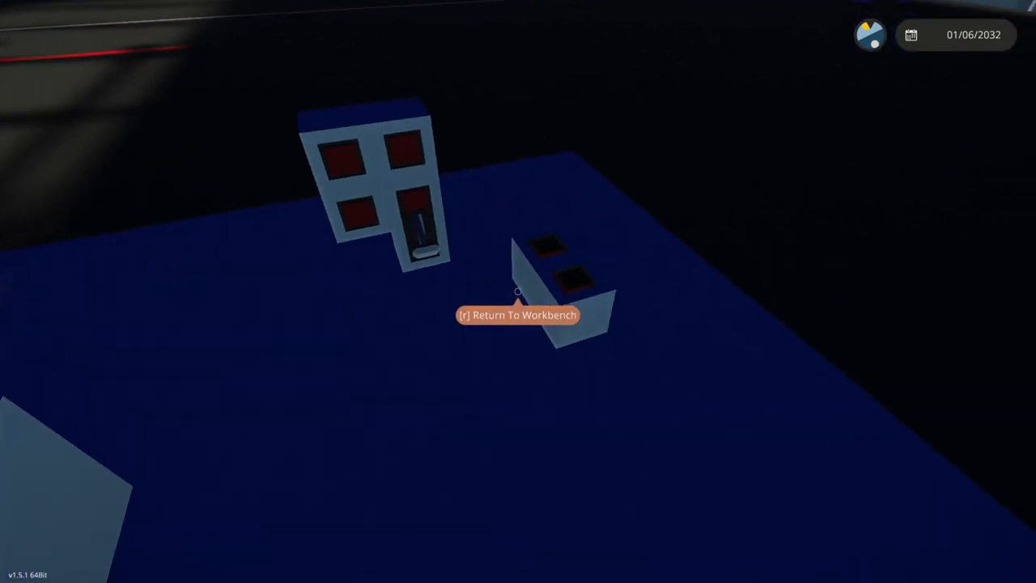
Step: Reload so the autoloader pushes a round into the artillery cannon's breech
key("r")
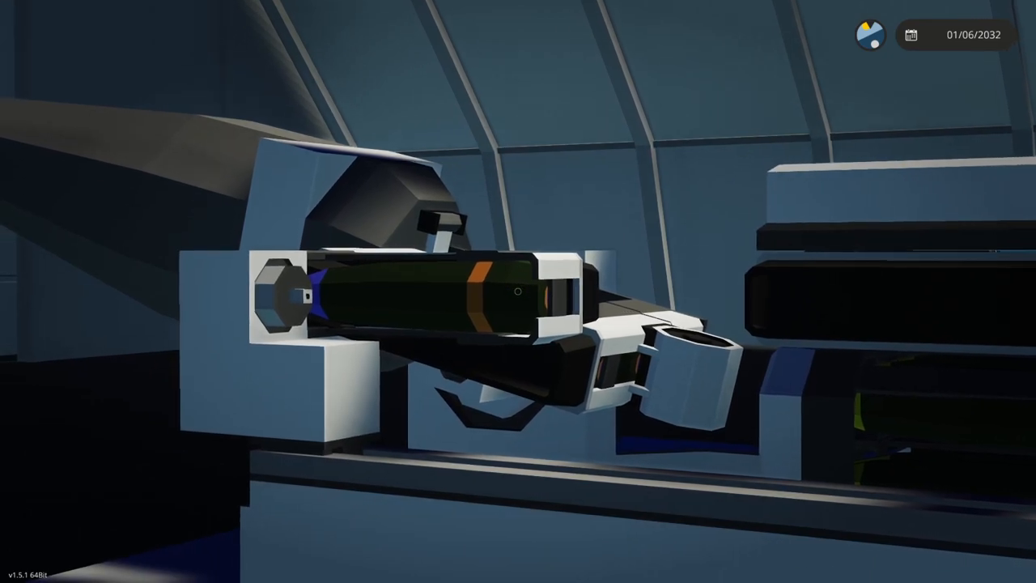
mouse_move(518, 291)
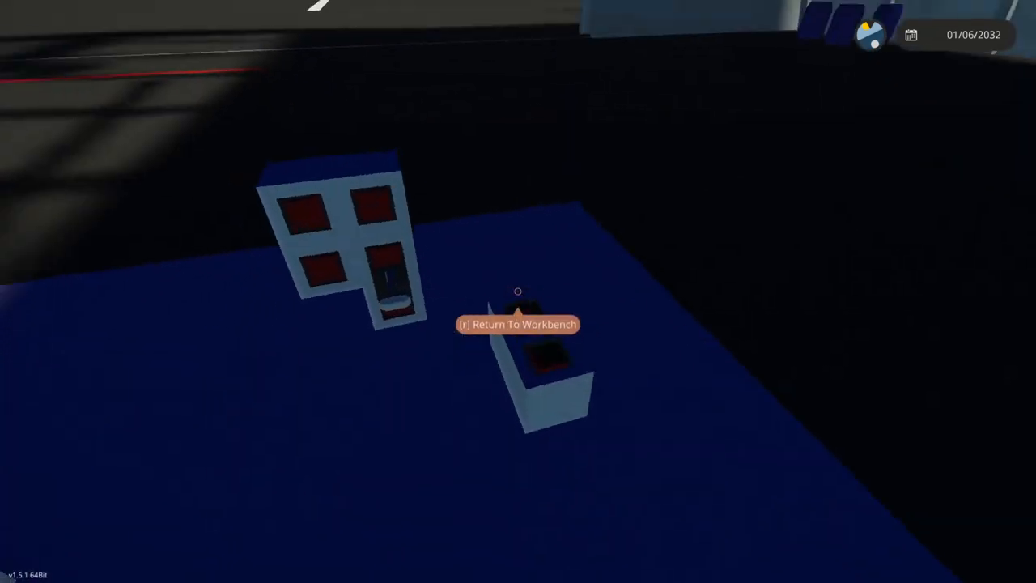
Step: Unload the AP rounds from the Artillery Cannon Belt (Corner) so it reads unloaded
key("r")
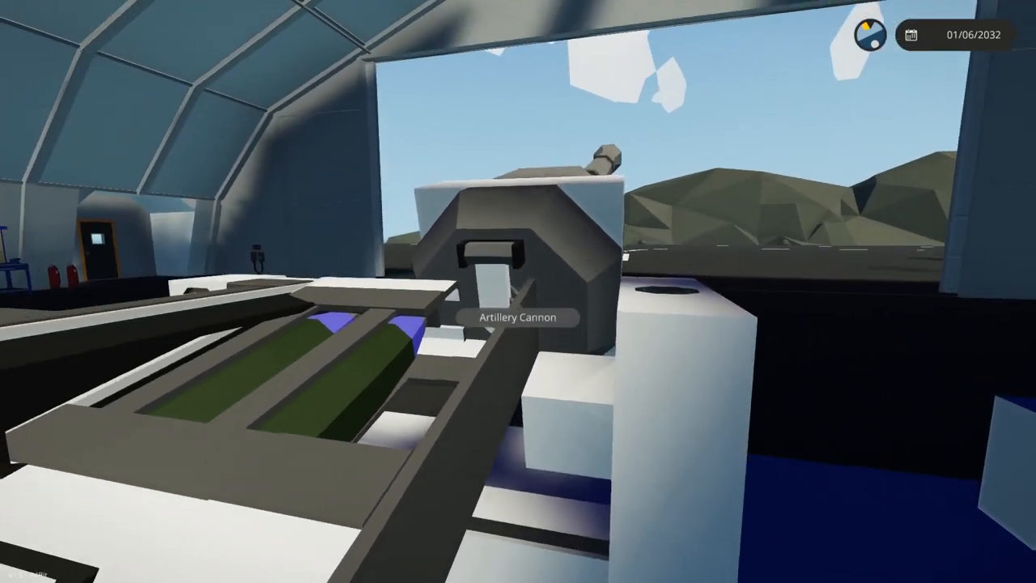
mouse_move(518, 291)
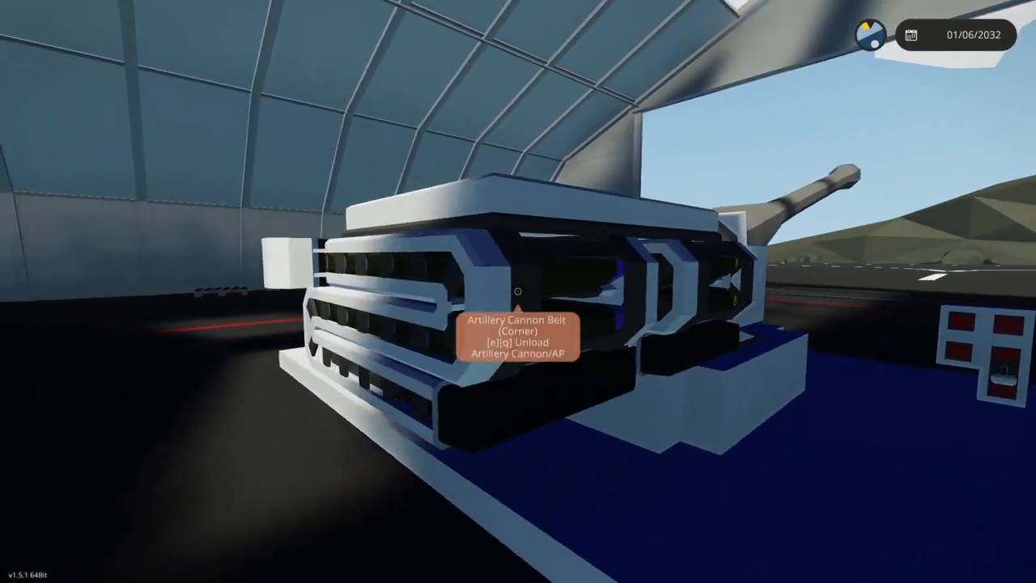
key("e")
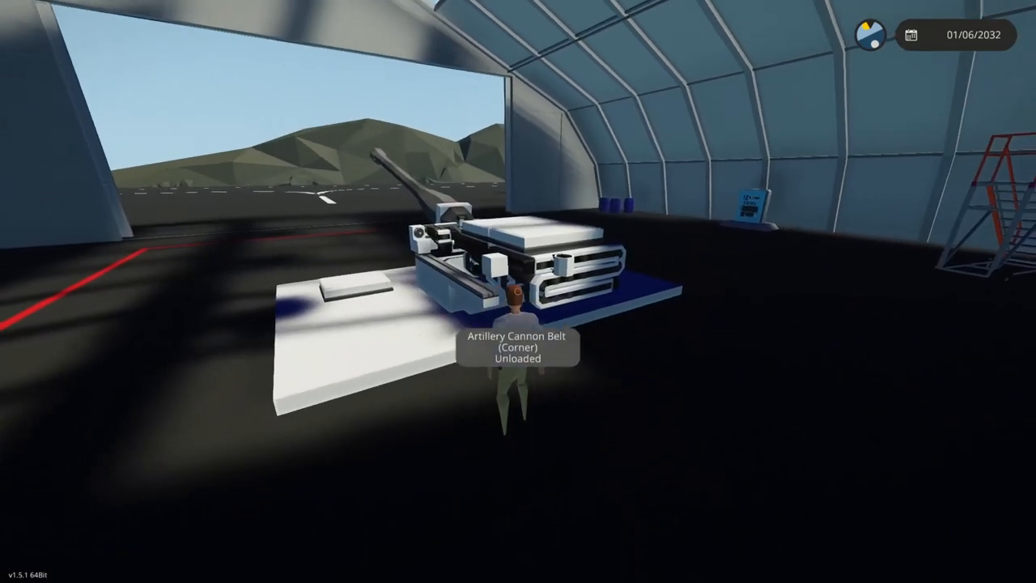